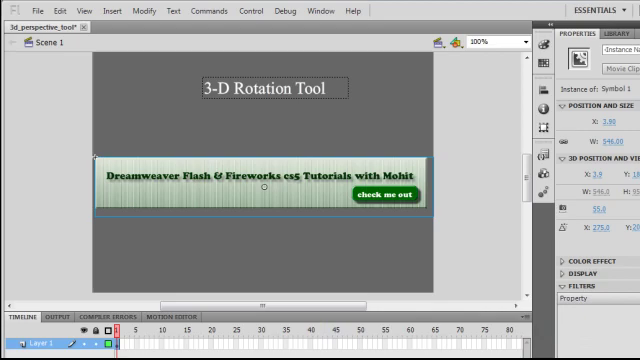
Step: Create a motion tween on the banner's Layer 1 running to frame 60
click(263, 188)
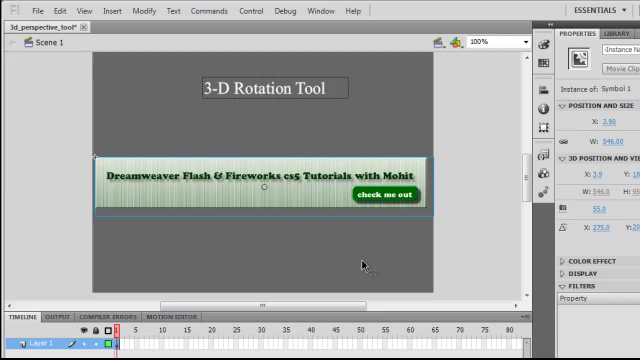
mouse_move(155, 172)
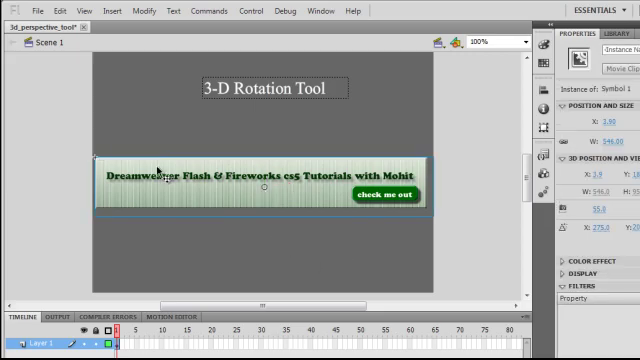
mouse_move(215, 215)
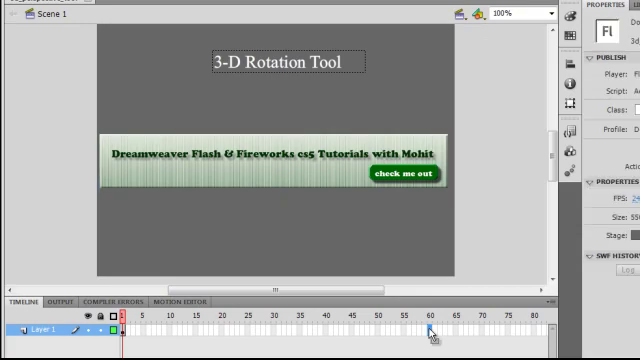
right_click(428, 333)
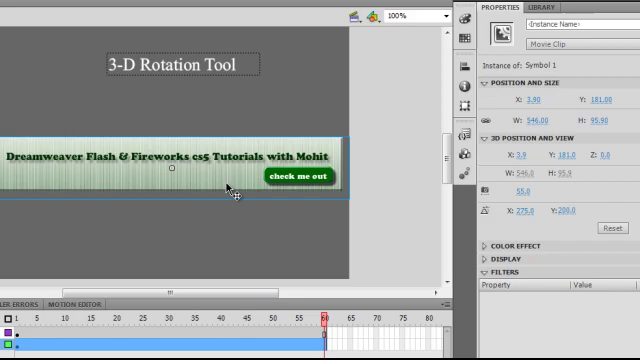
mouse_move(597, 8)
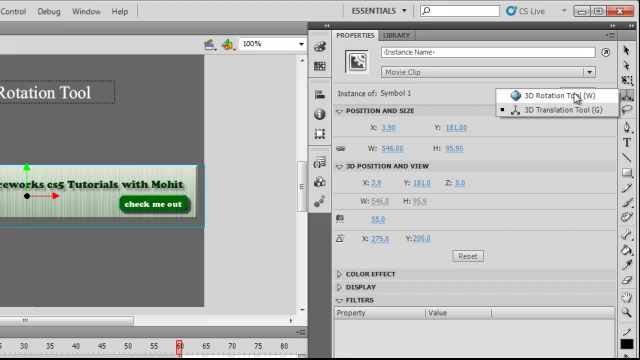
Step: Switch to the 3D Rotation Tool so the banner's rotation axes appear
click(553, 93)
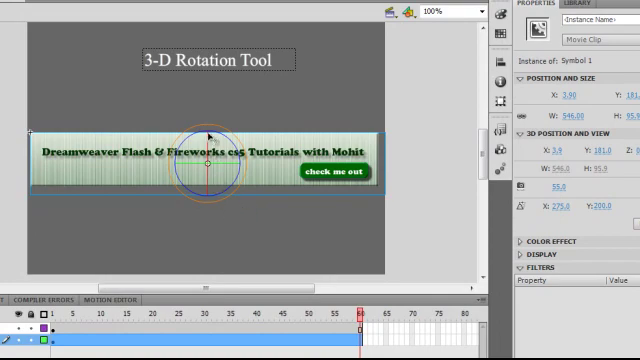
mouse_move(190, 203)
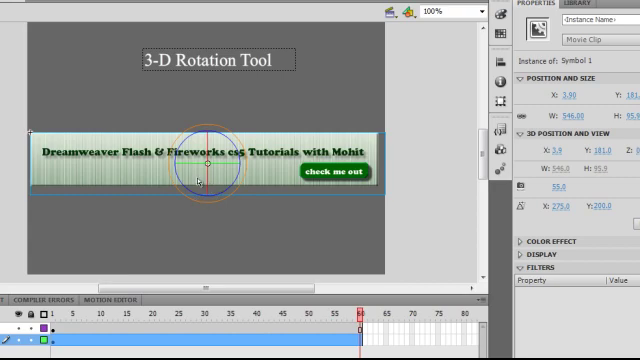
mouse_move(233, 170)
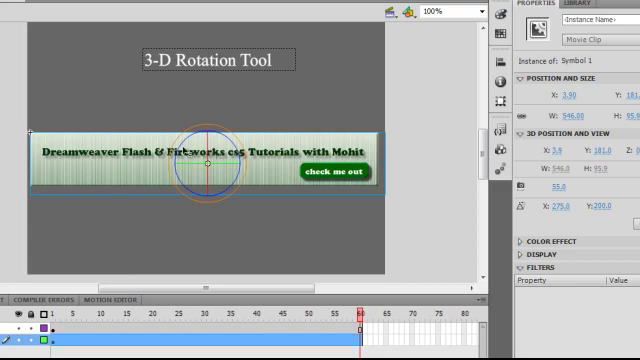
mouse_move(178, 143)
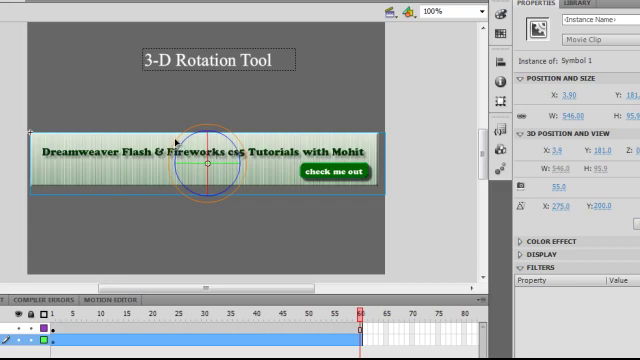
mouse_move(220, 210)
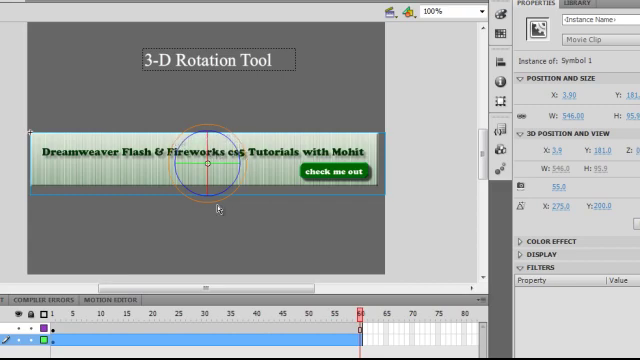
mouse_move(200, 195)
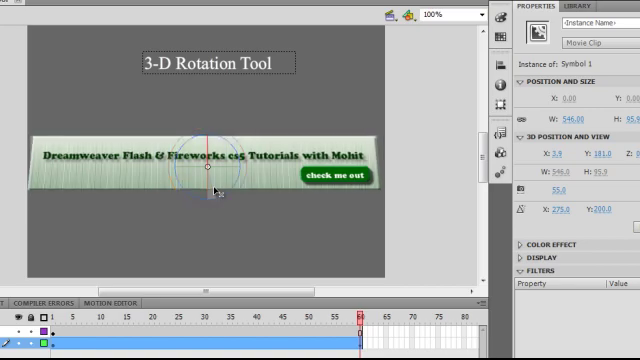
Step: Rotate the banner back around its red X axis at frame 60 until it flips upside down
drag(210, 170, 235, 168)
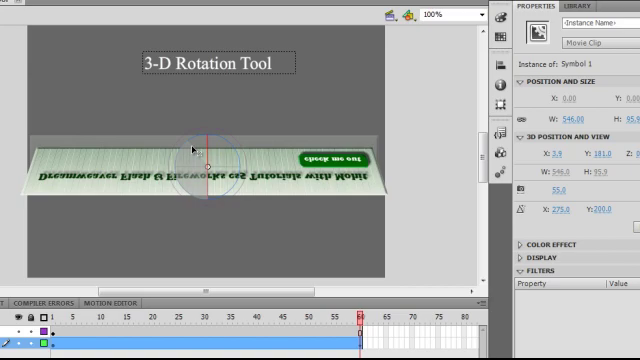
drag(205, 160, 200, 150)
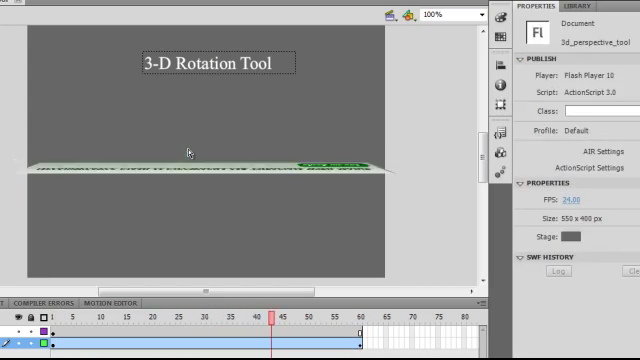
click(200, 165)
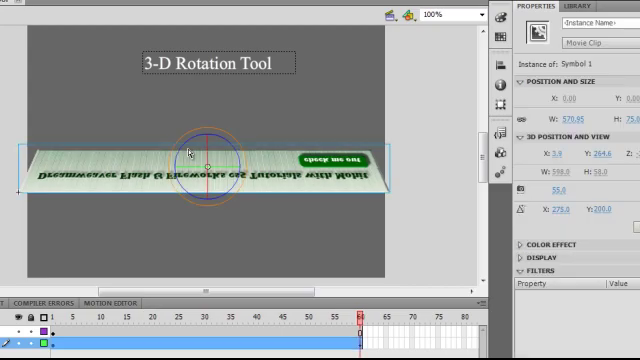
mouse_move(318, 305)
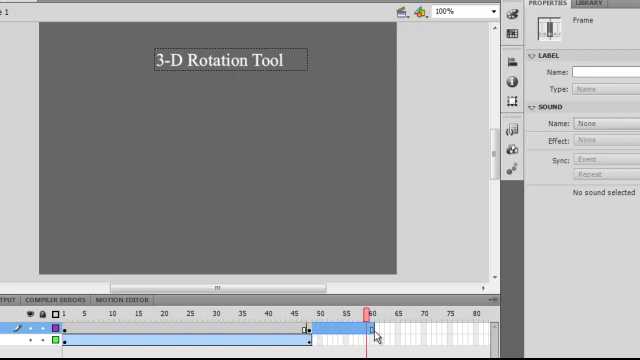
Step: Remove the rotated tween from the selected frames so the banner is unmirrored at frame 60
right_click(373, 328)
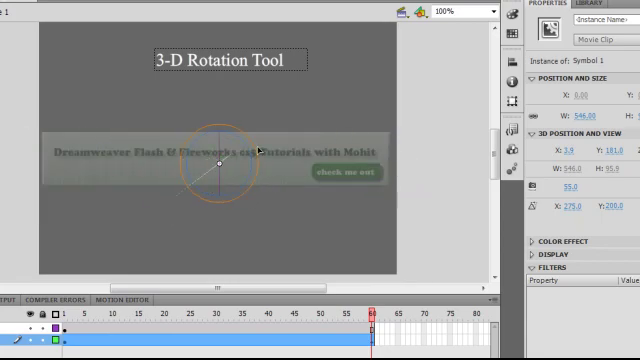
Step: Spin the banner in 3D around its axis at frame 60 of the new tween
drag(217, 170, 217, 150)
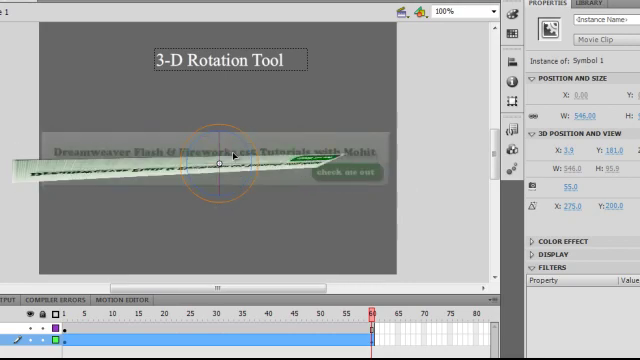
drag(220, 160, 215, 140)
text(110)
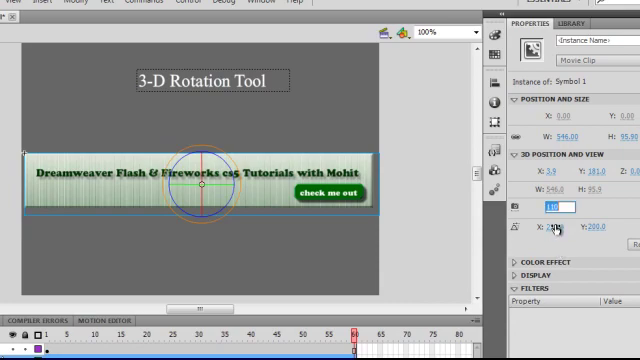
Step: Select the vanishing point's horizontal value in 3D Position and View for editing
triple_click(563, 206)
text(55)
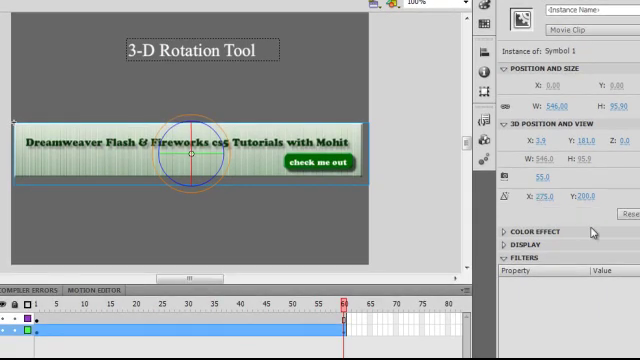
mouse_move(582, 197)
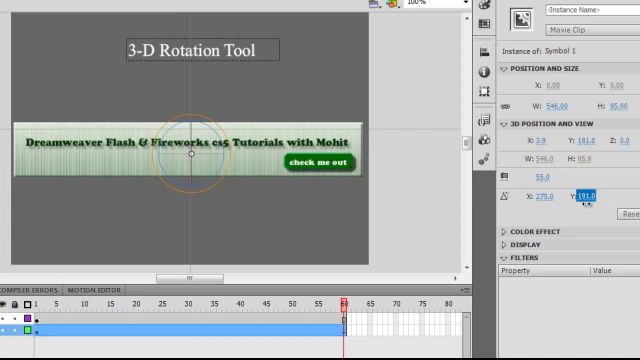
Step: Set the banner's vanishing point to 281 and 268 so it sits lower on the stage
text(281.0)
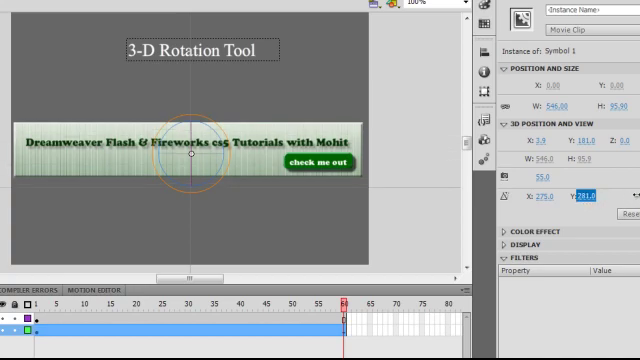
text(268.0)
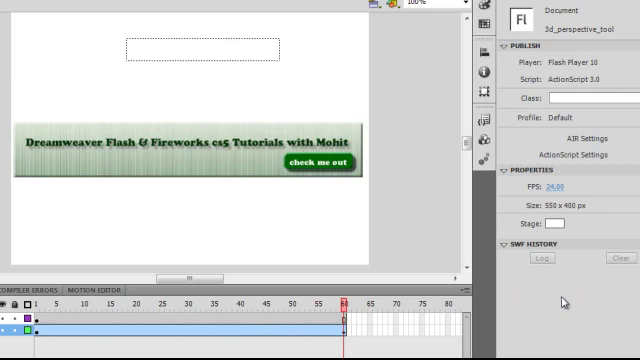
Step: Reselect the banner so its 3D Position and View properties show, vanishing point at 391, 348
click(190, 155)
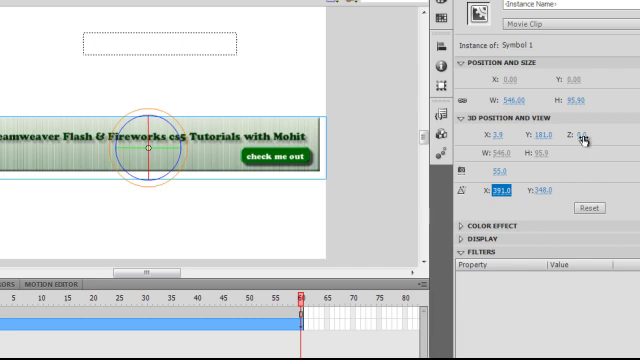
mouse_move(600, 139)
text(154)
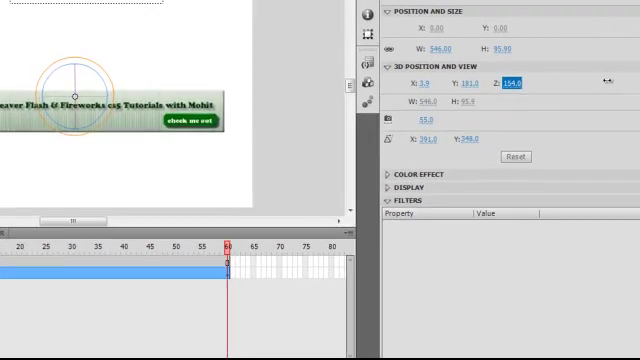
Step: Set the banner's Z position to 221 so it sits farther back in depth
text(221.0)
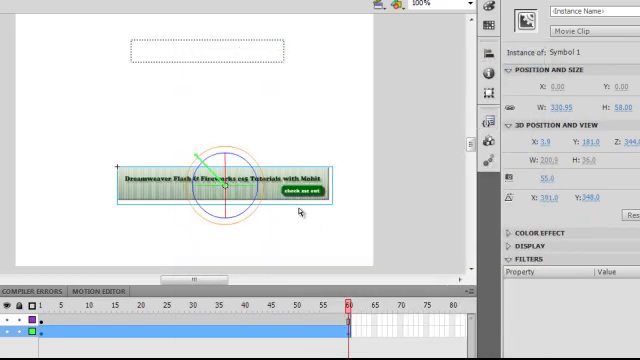
mouse_move(272, 182)
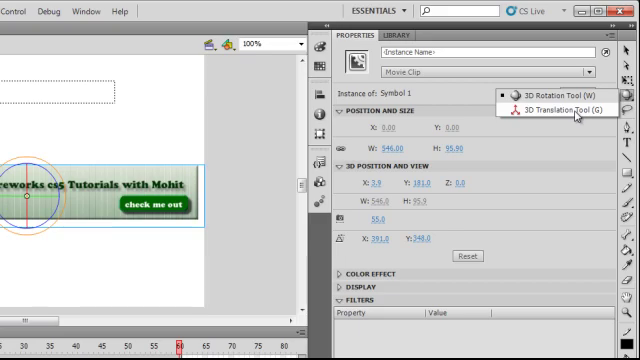
Step: Switch to the 3D Translation Tool and select the banner to show its instance properties
click(560, 109)
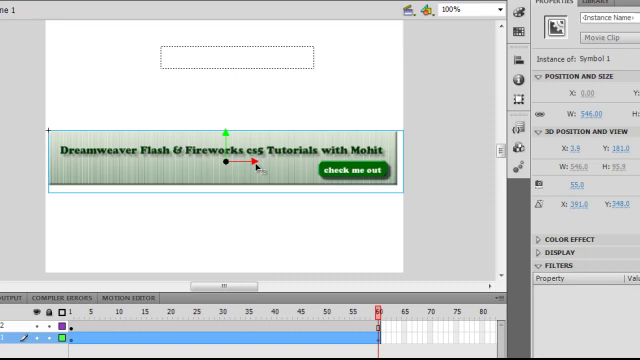
mouse_move(233, 133)
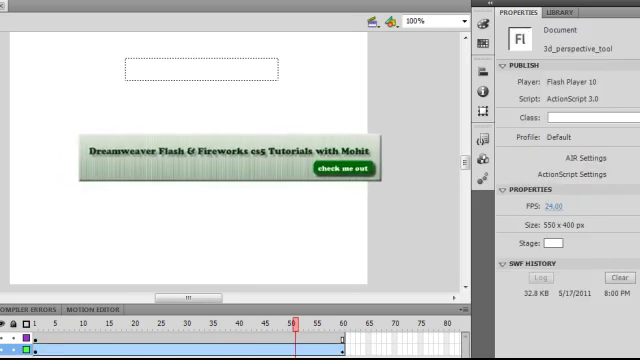
click(225, 150)
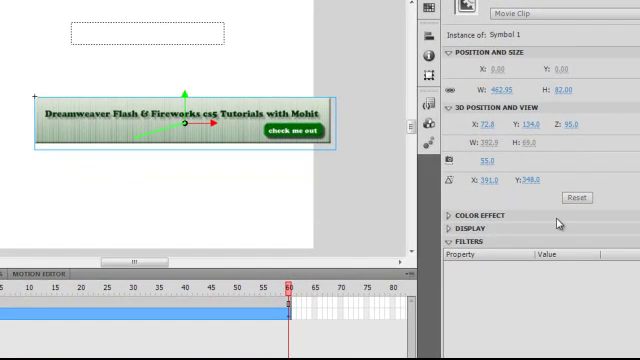
mouse_move(570, 198)
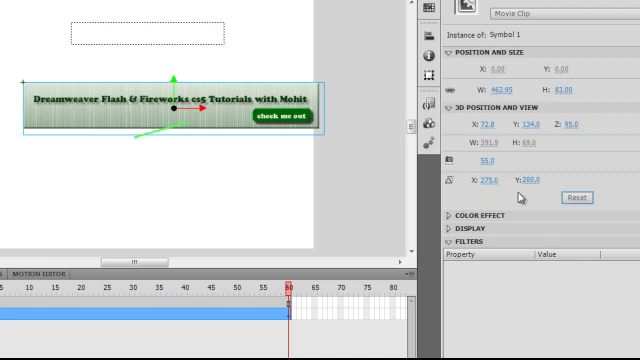
mouse_move(534, 190)
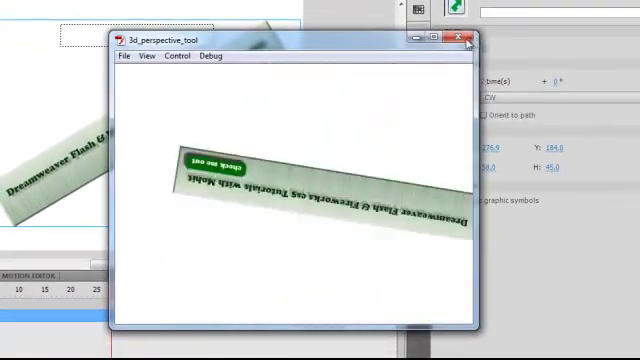
Step: Test the 2 times + 20° clockwise rotation and close the SWF preview windows
click(461, 38)
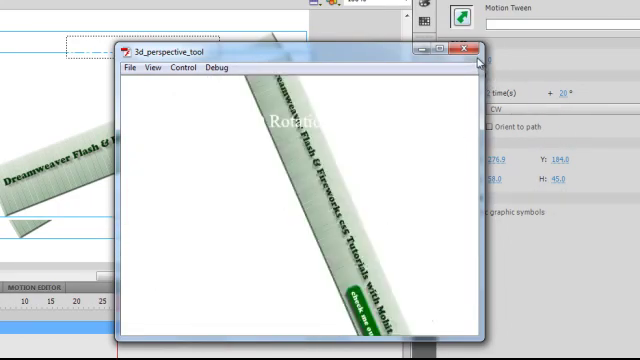
click(472, 48)
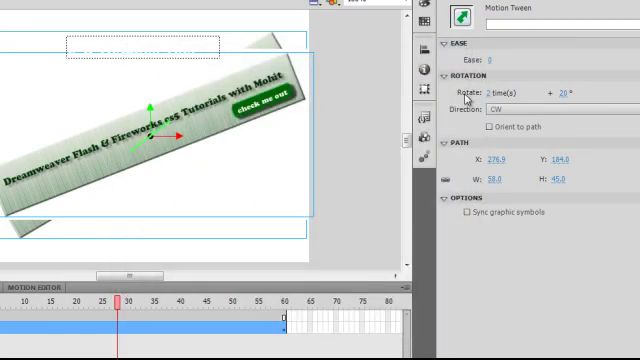
mouse_move(306, 236)
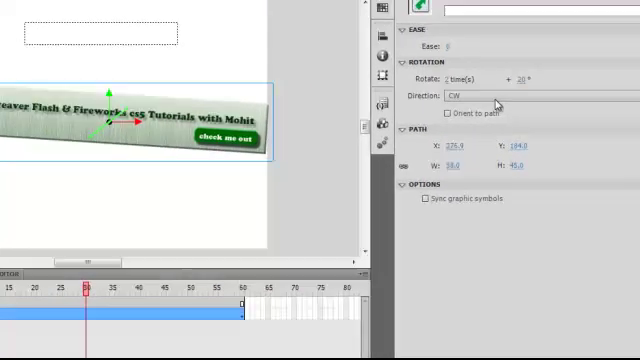
click(510, 96)
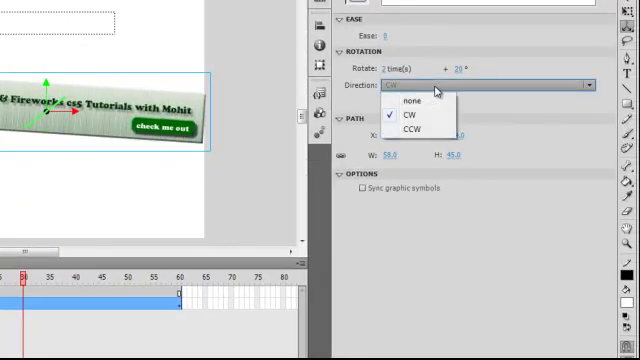
mouse_move(430, 122)
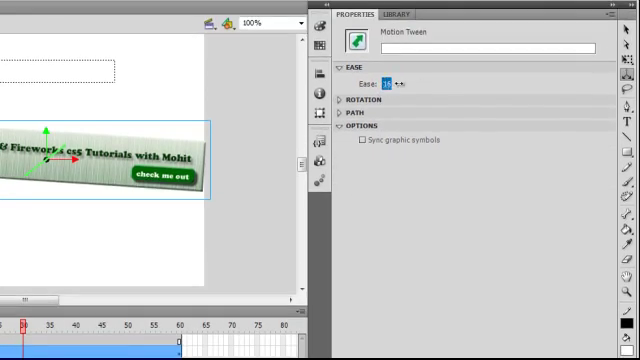
Step: Set the tween's Ease value to 100 and verify the spin in a test movie
triple_click(393, 84)
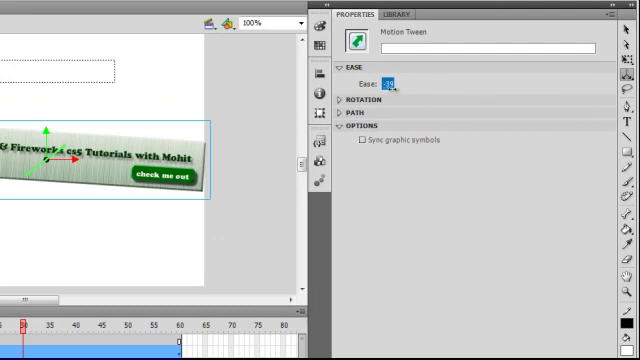
text(100 out)
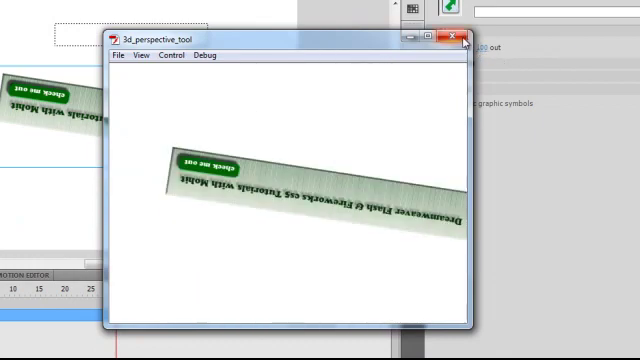
click(454, 38)
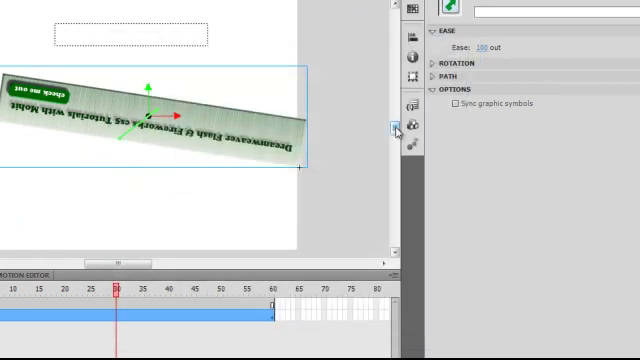